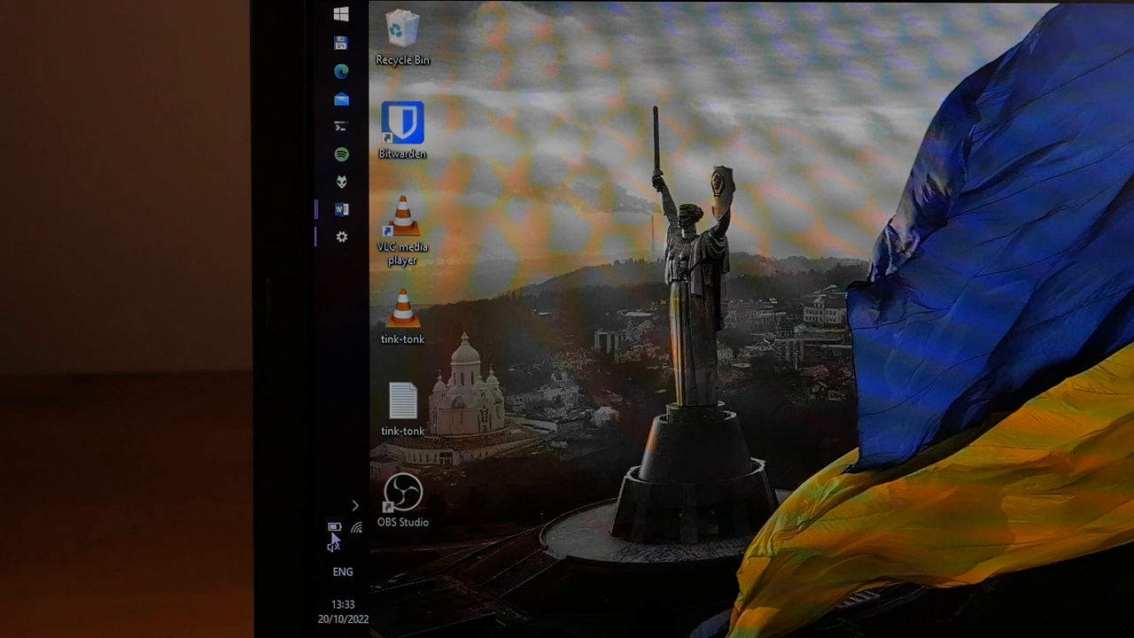
- Bring up the Windows 10 Display settings showing 1366 × 768 resolution at 100% scaling
click(333, 526)
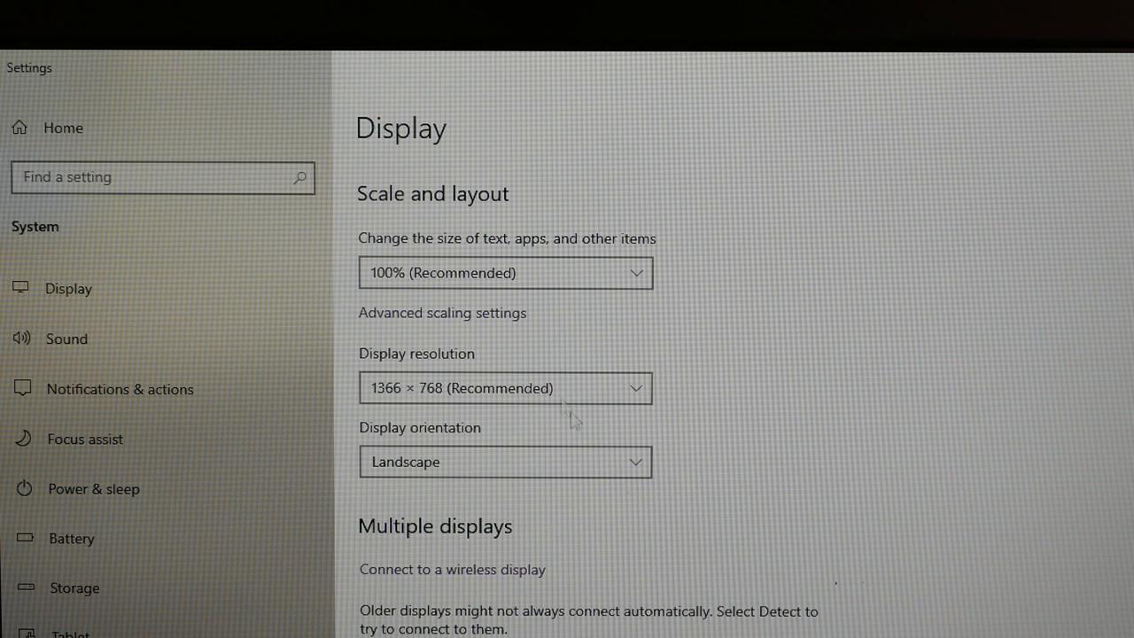
- Close the Settings window and return to the desktop with both Word documents still open
click(505, 388)
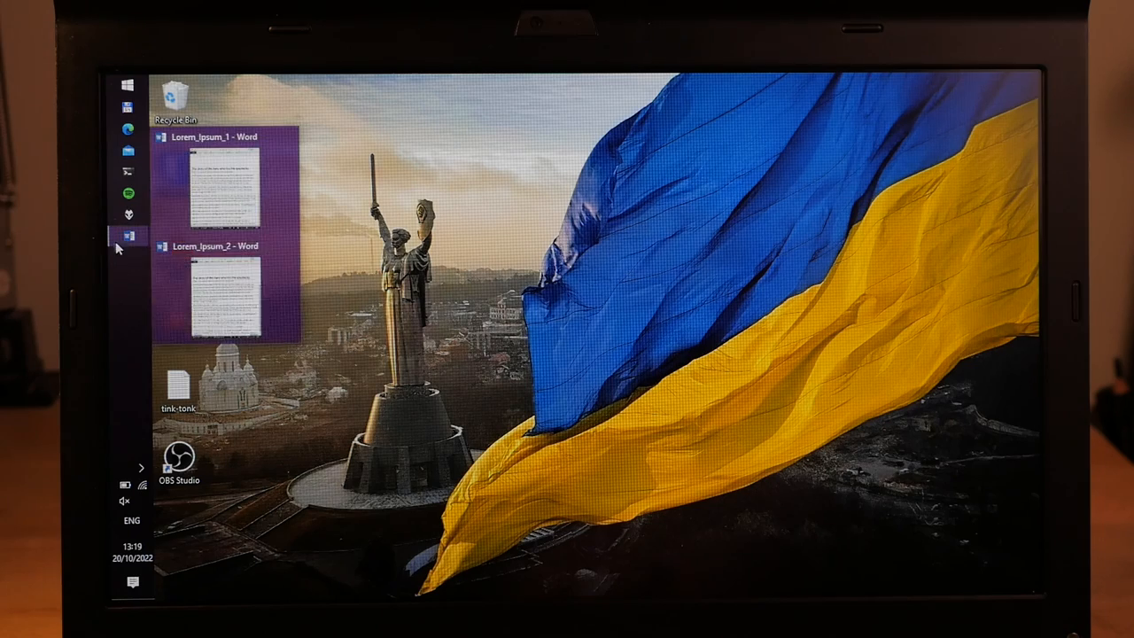
- Show Lorem_Ipsum_1 and Lorem_Ipsum_2 side by side and read the right document to its end
click(213, 177)
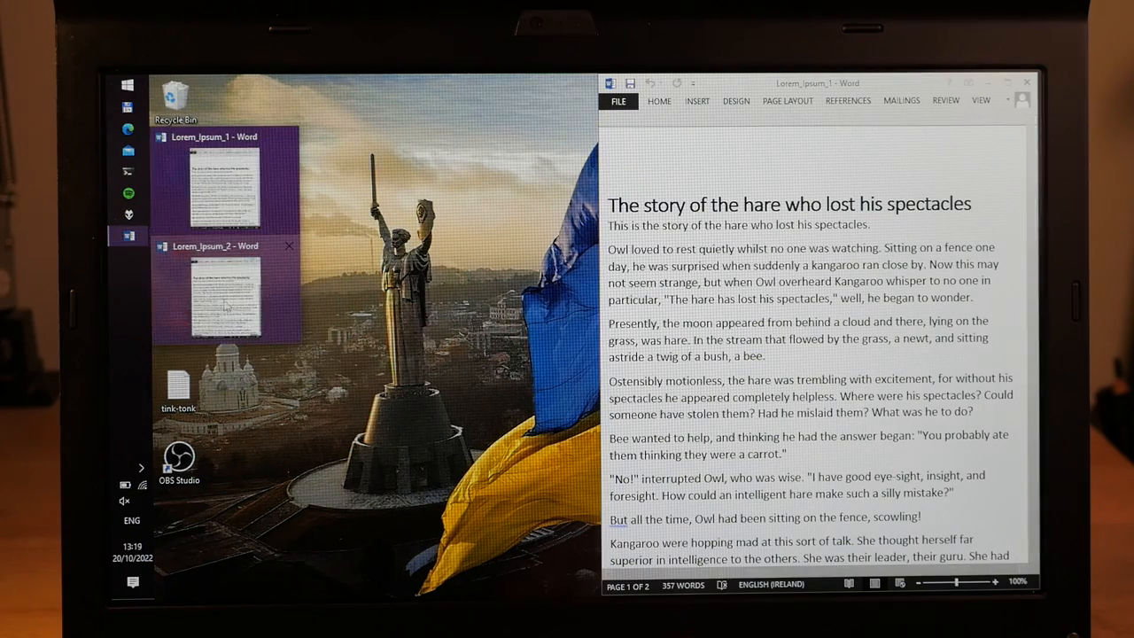
click(227, 292)
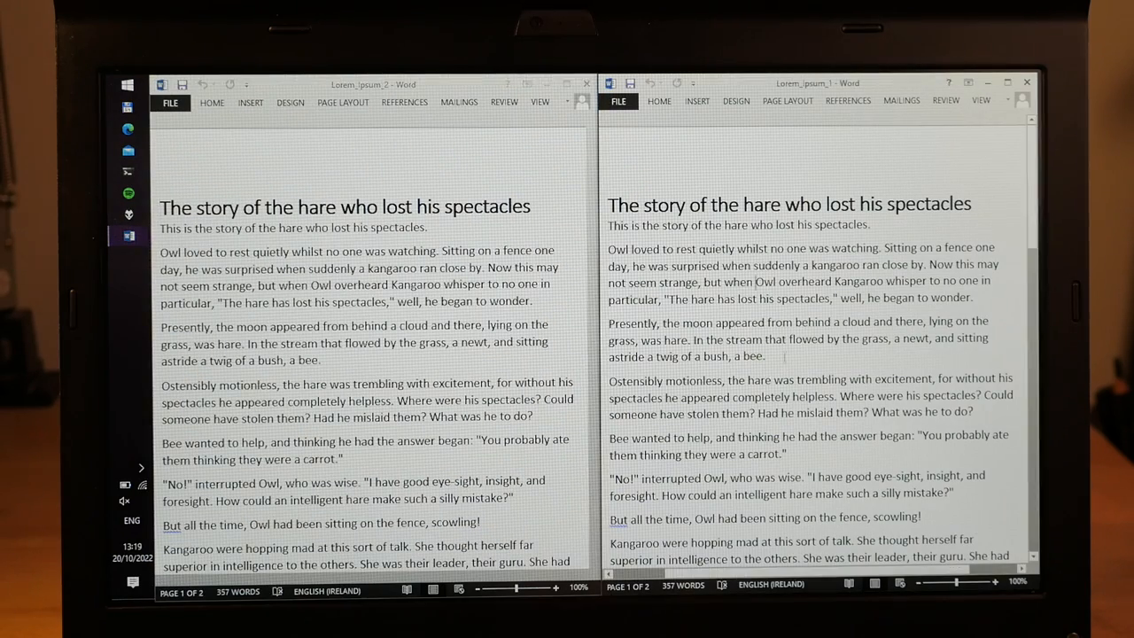
scroll(down, 3)
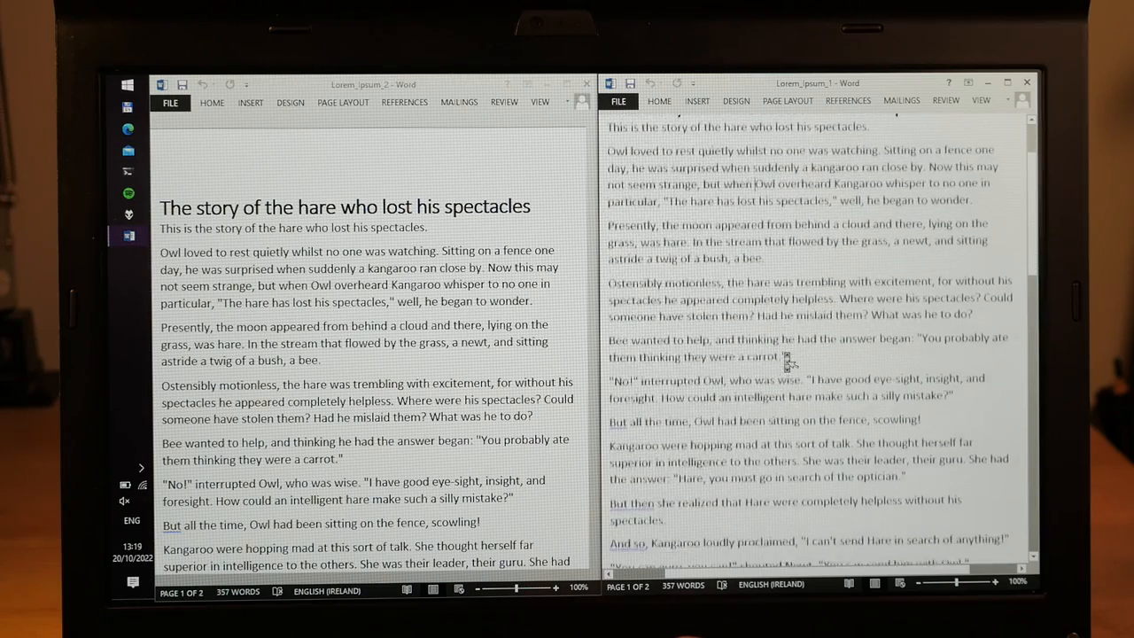
scroll(down, 3)
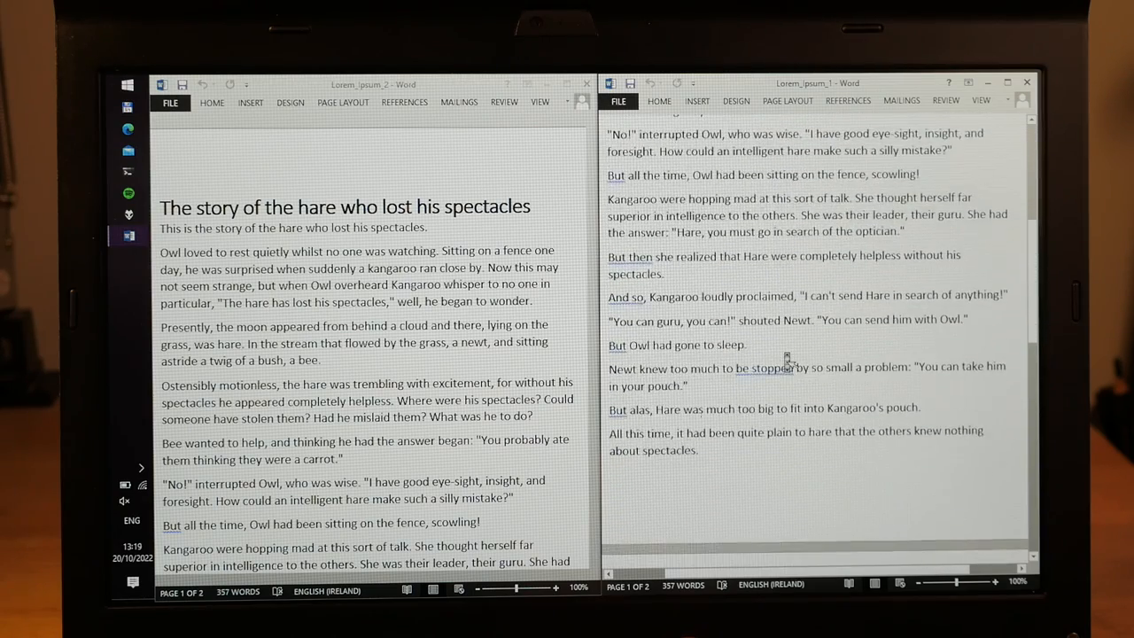
scroll(down, 3)
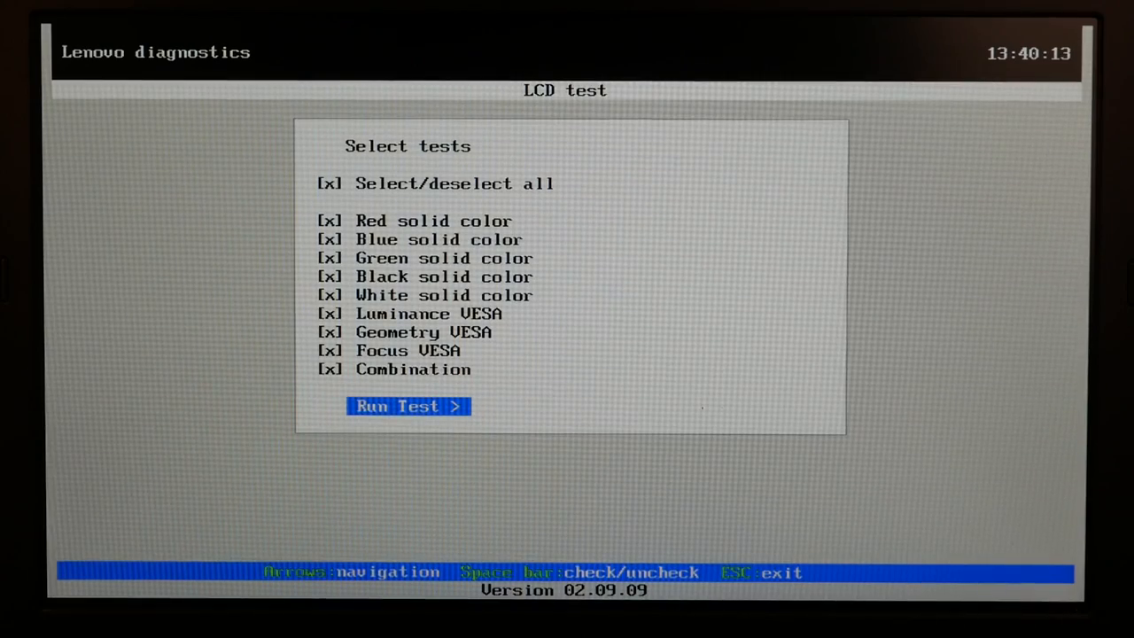
- Run all selected LCD tests, passing the red, green, luminance and geometry checks
click(407, 406)
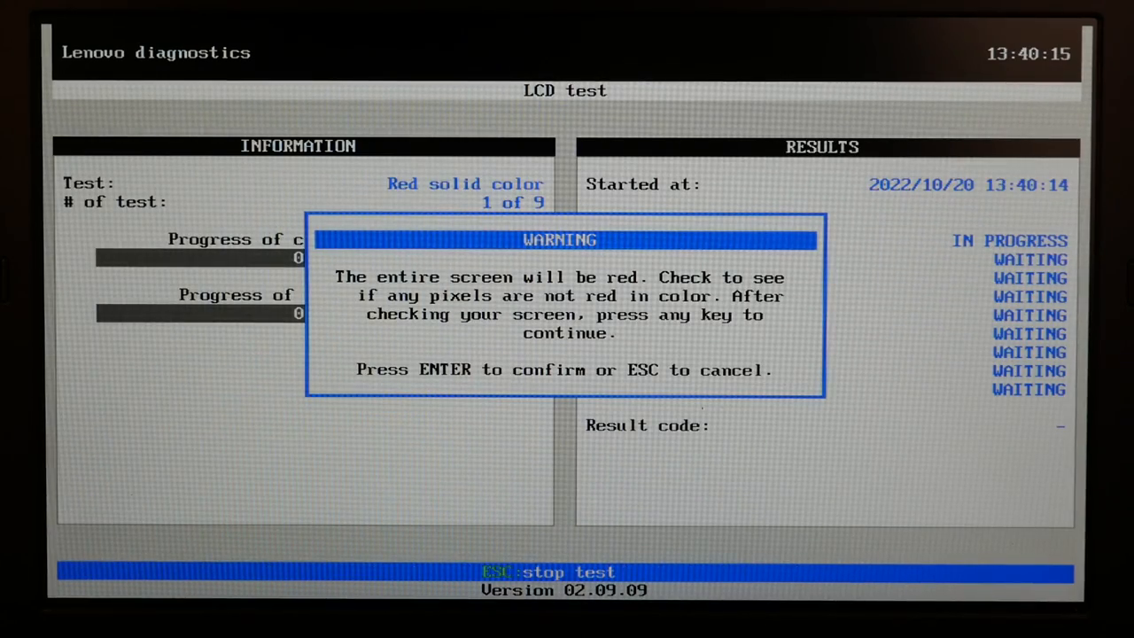
key(enter)
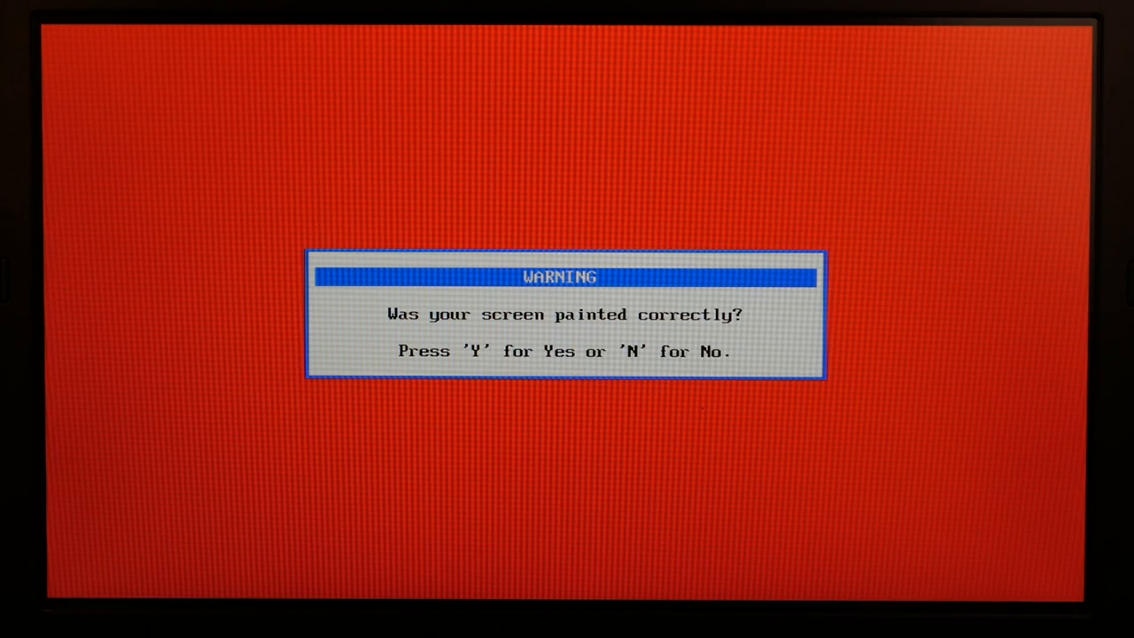
key(y)
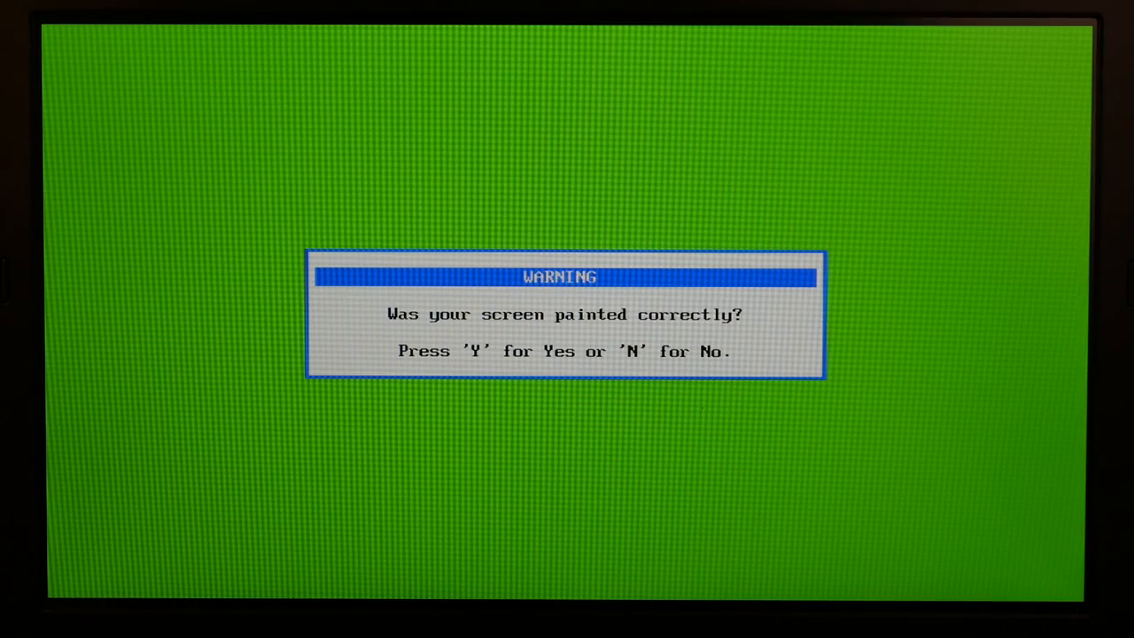
key(y)
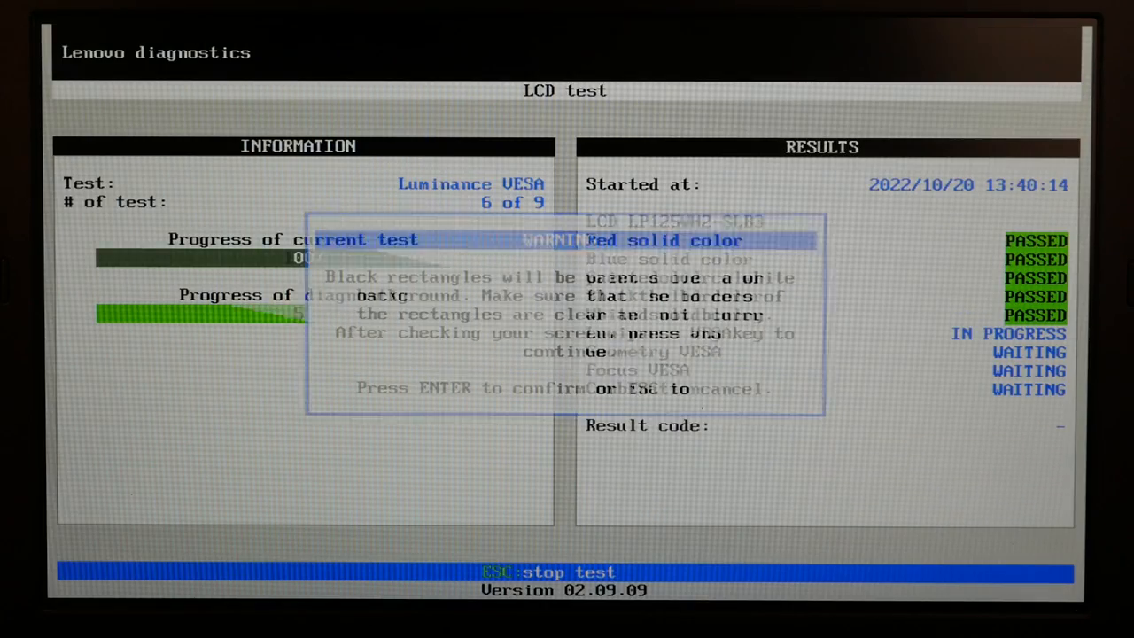
key(enter)
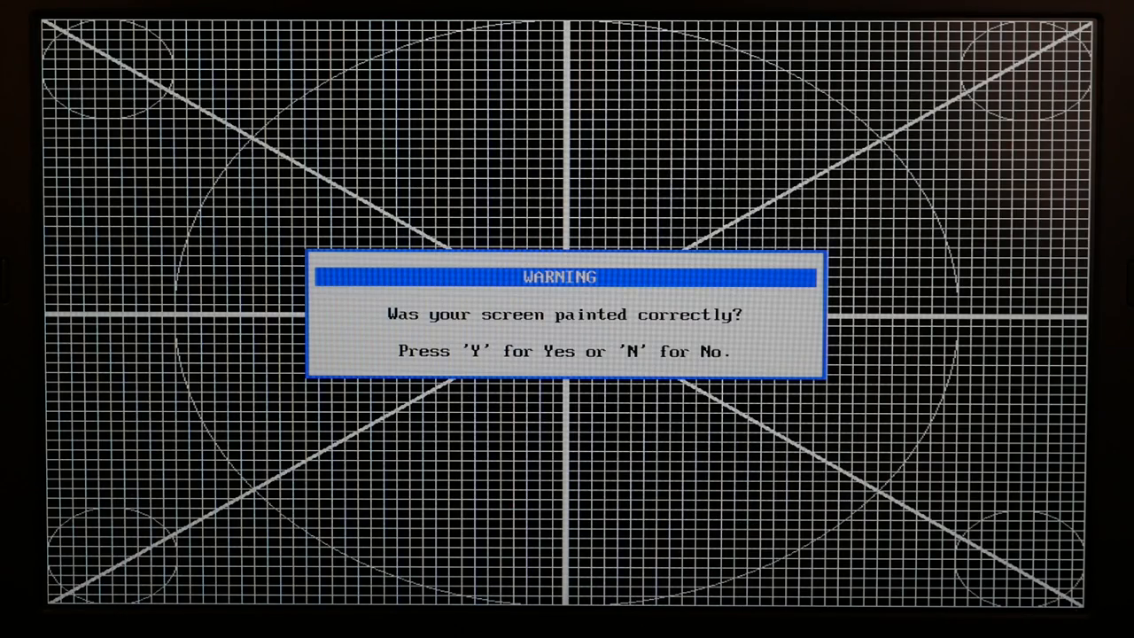
key(y)
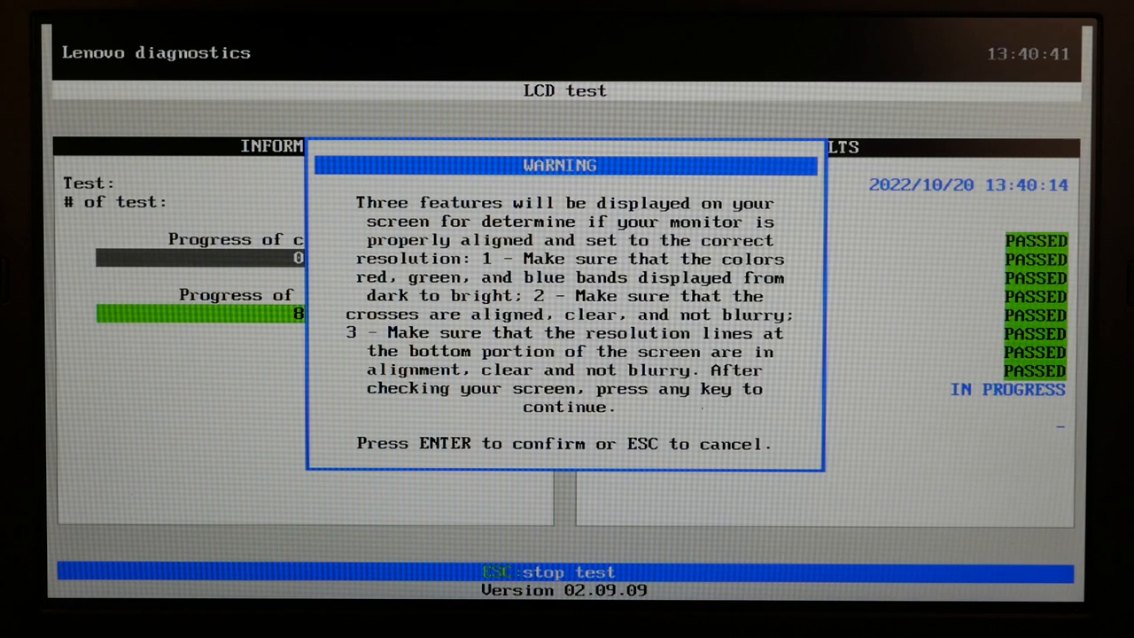
key(enter)
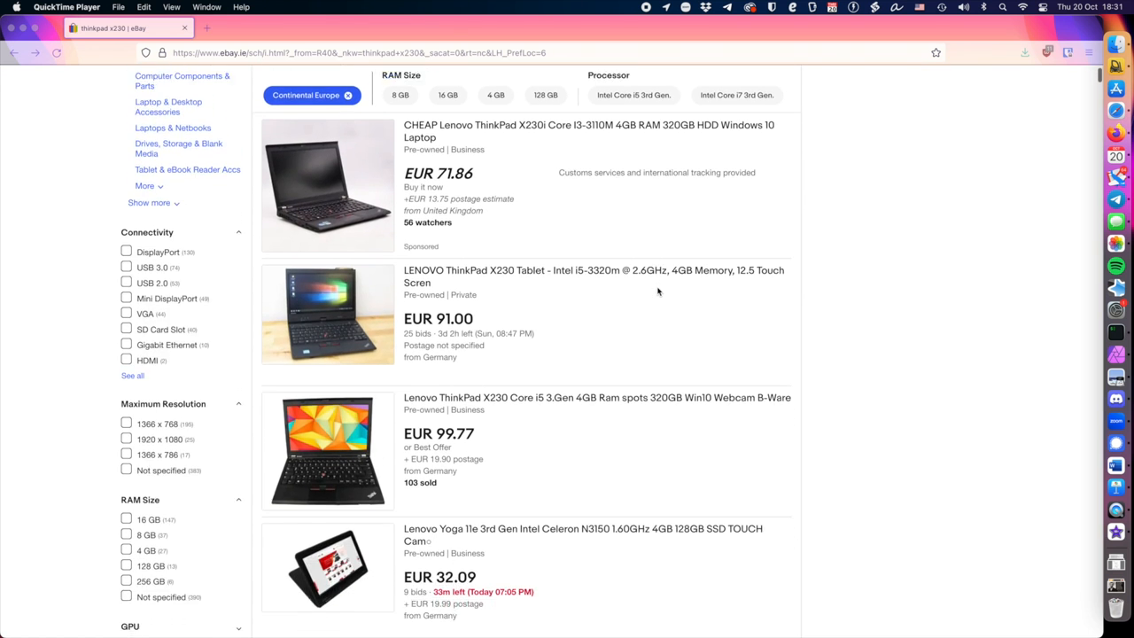
scroll(down, 3)
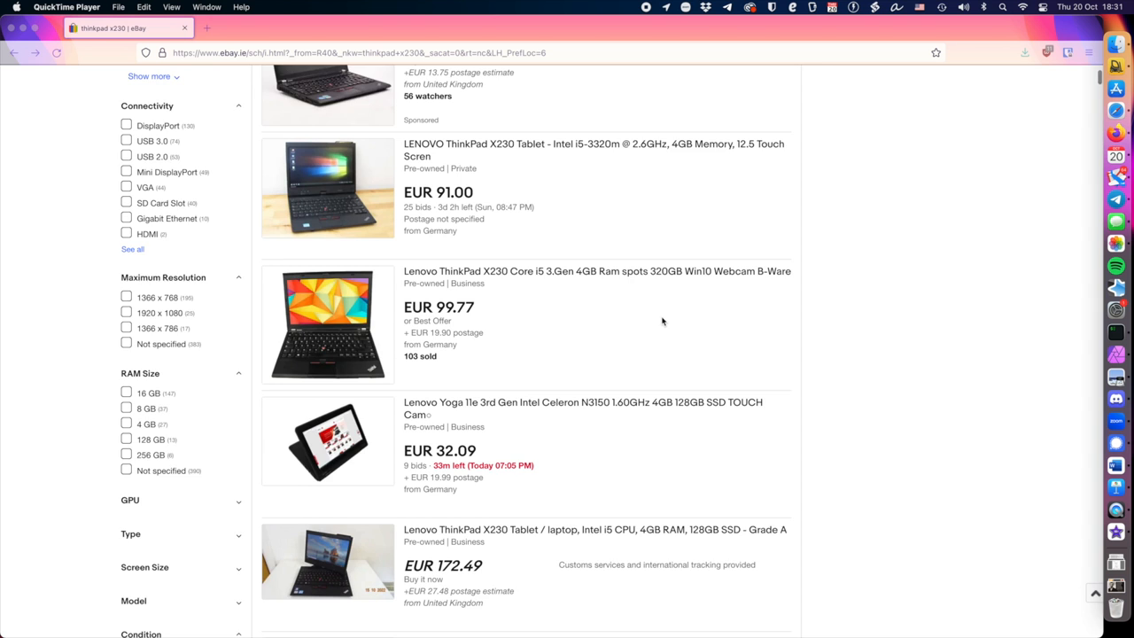
scroll(down, 3)
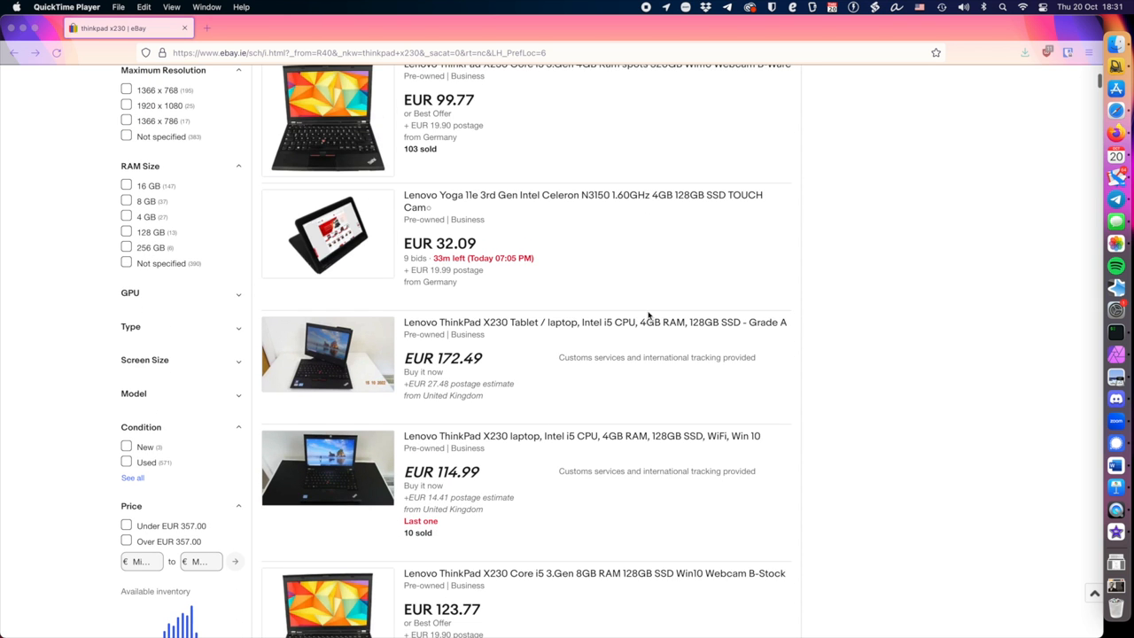
scroll(down, 3)
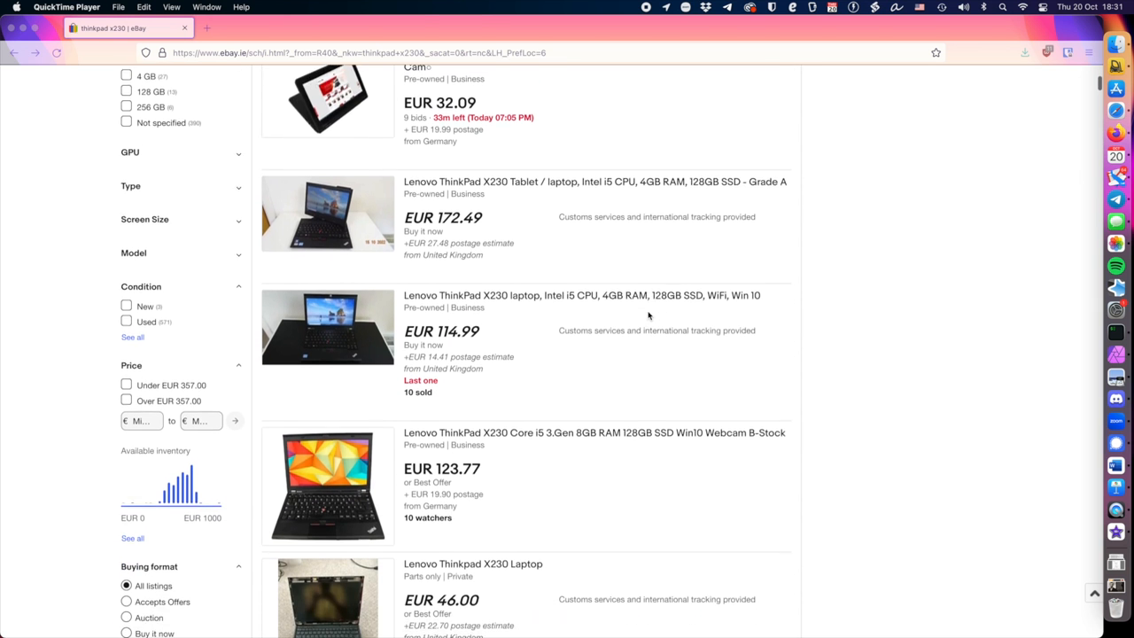
scroll(down, 3)
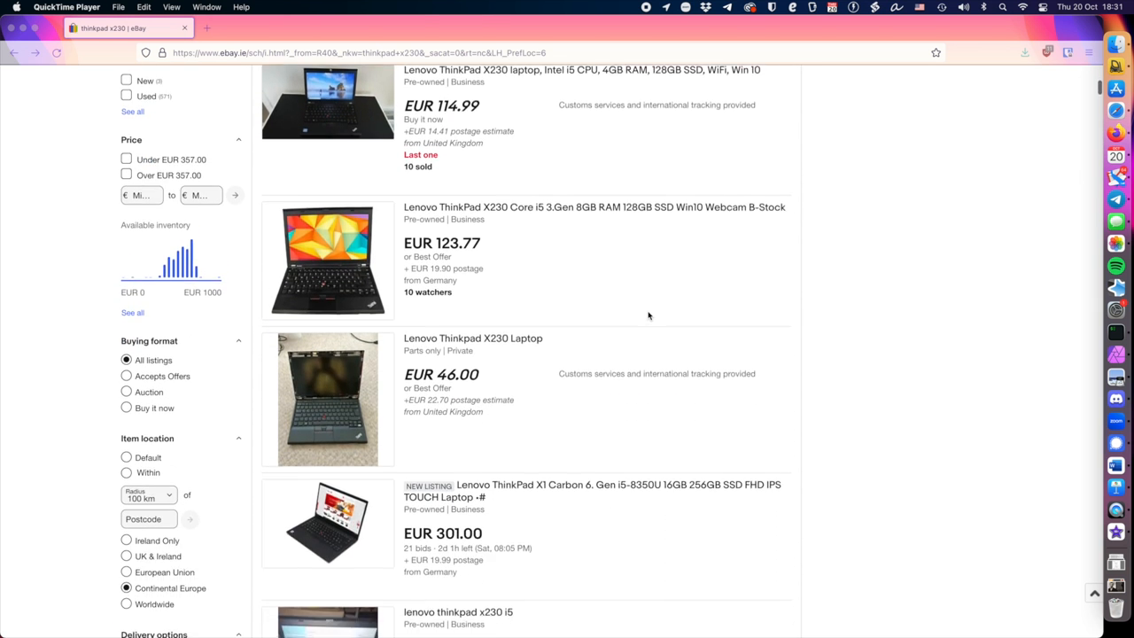
scroll(down, 3)
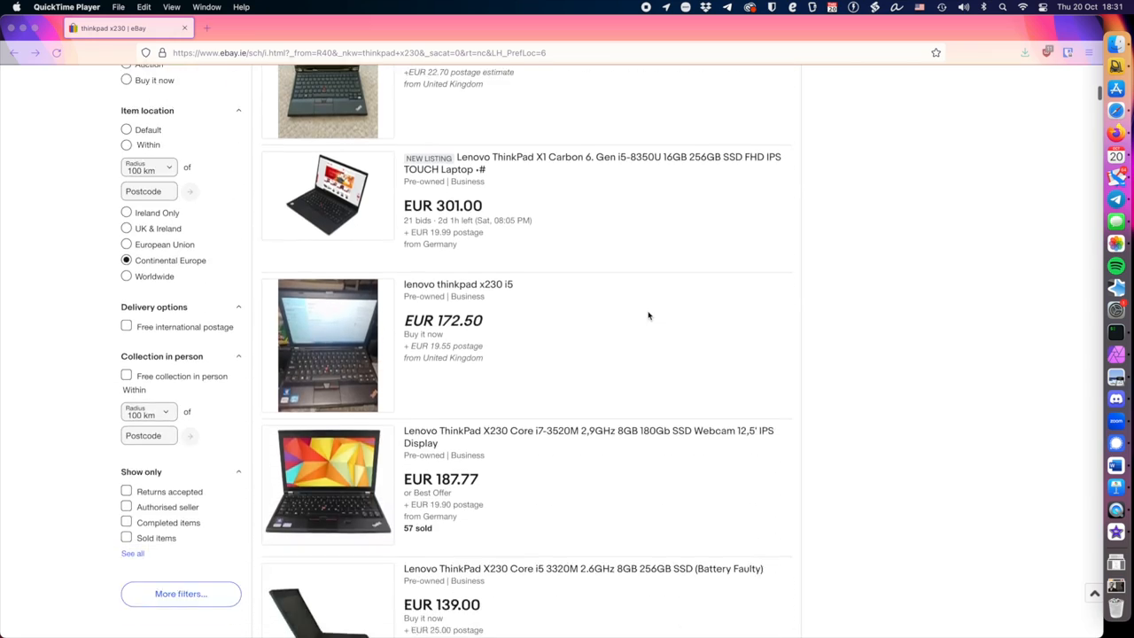
- Search 'thinkpad t480' and scroll the listings, priced roughly EUR 103 to 348
click(457, 283)
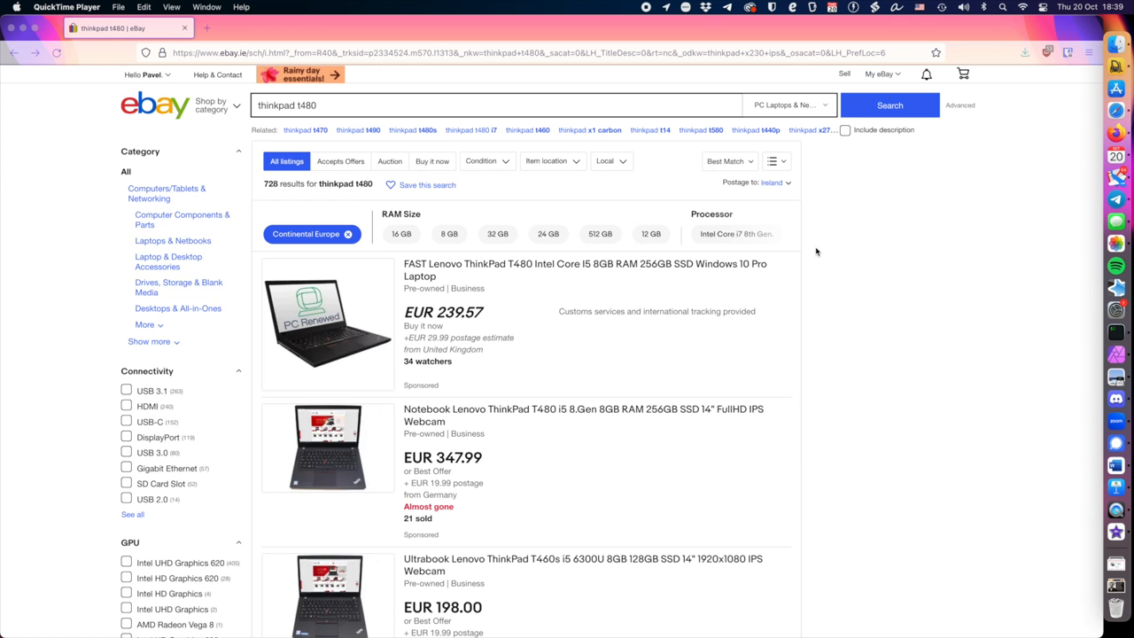
scroll(down, 3)
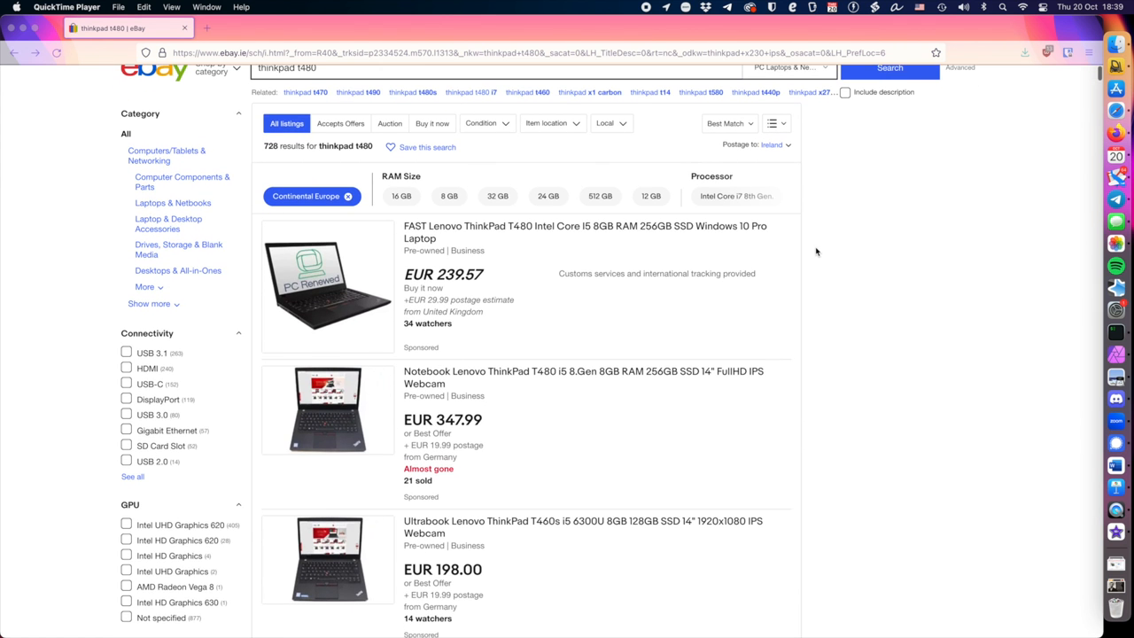
scroll(down, 3)
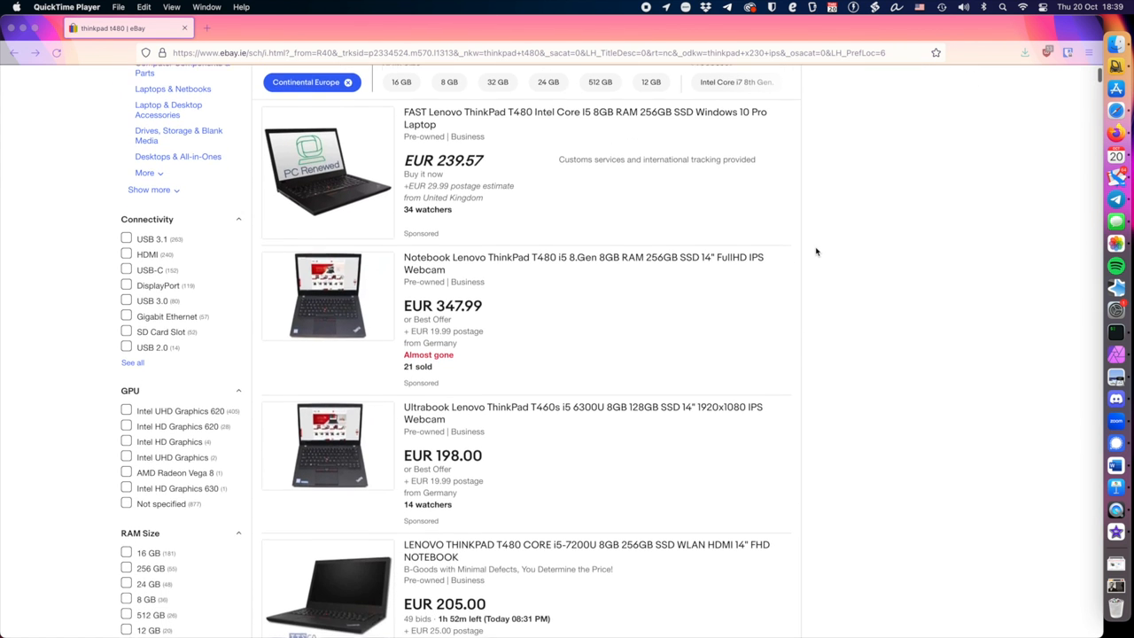
scroll(down, 3)
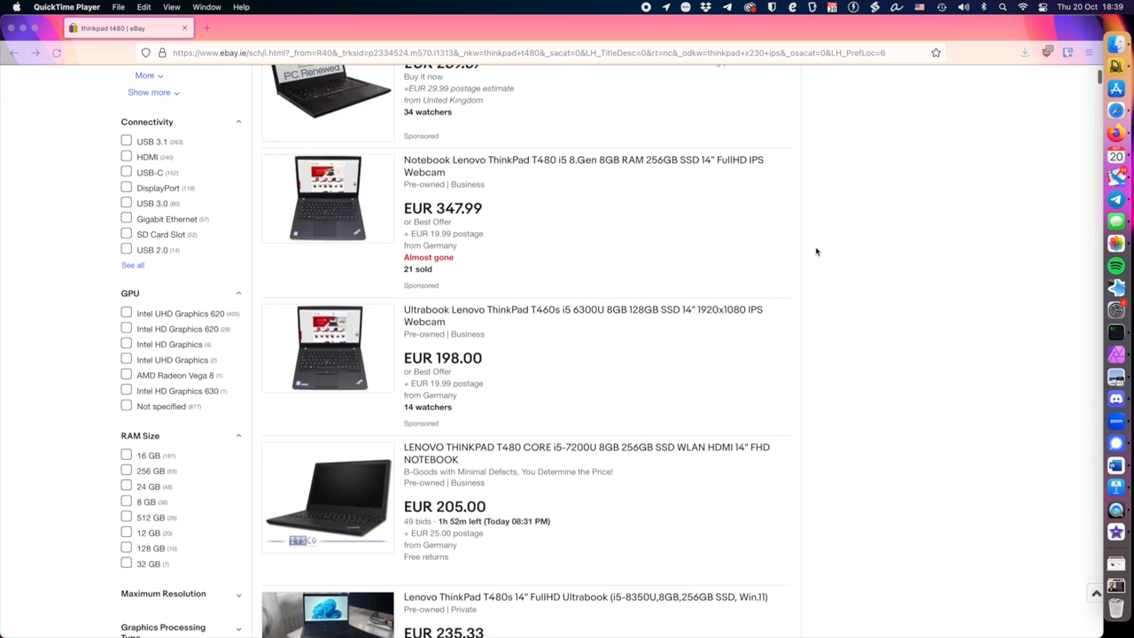
scroll(down, 3)
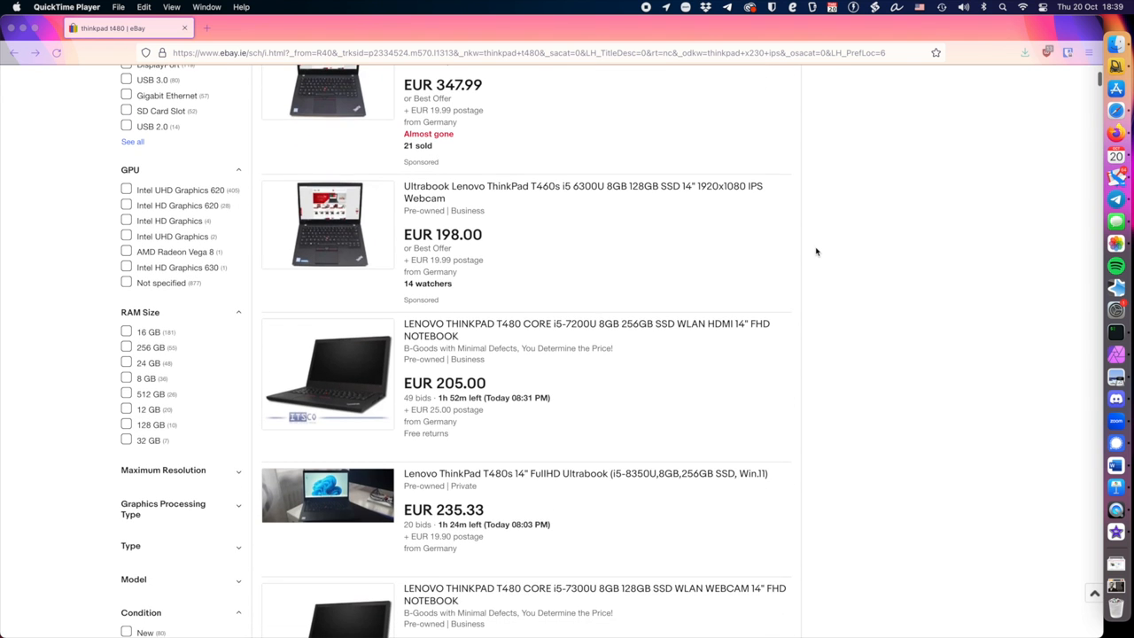
scroll(down, 3)
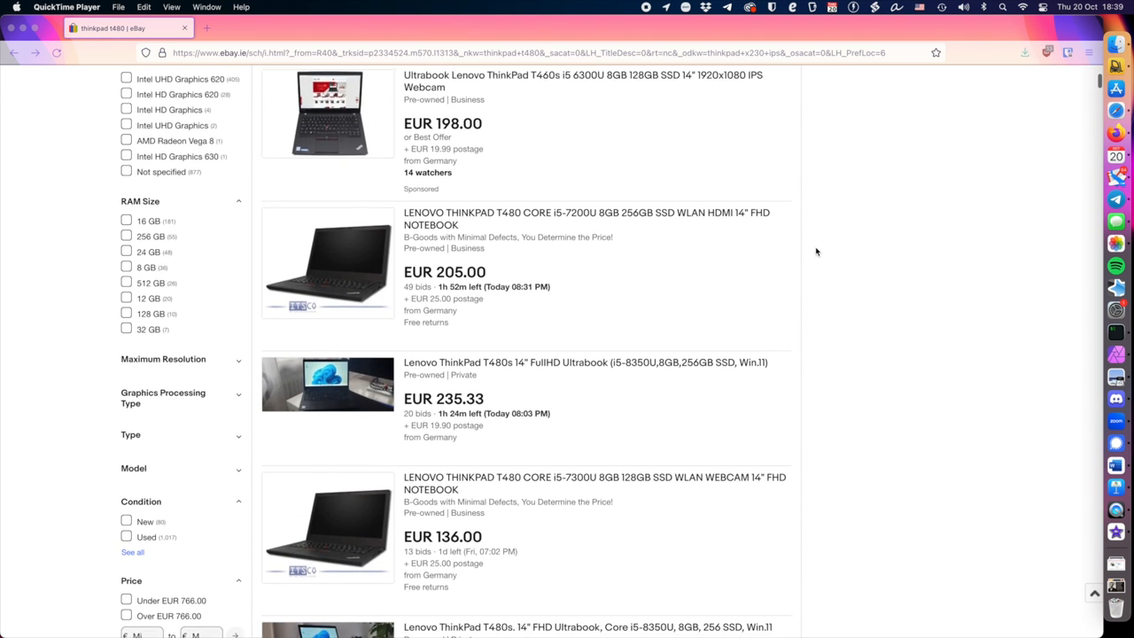
scroll(down, 3)
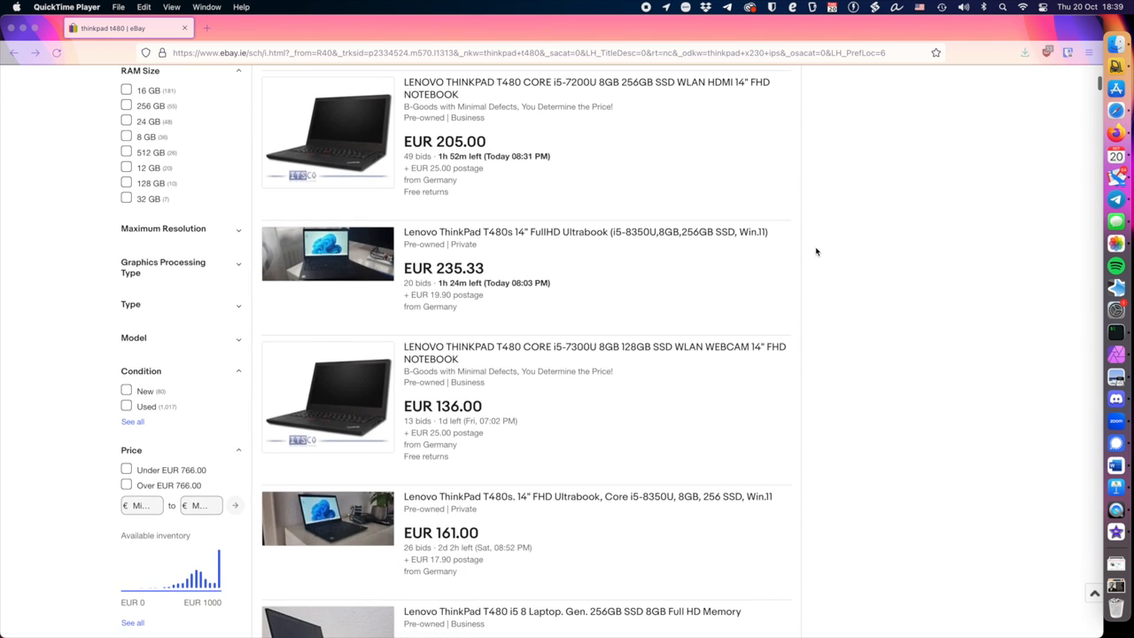
scroll(down, 3)
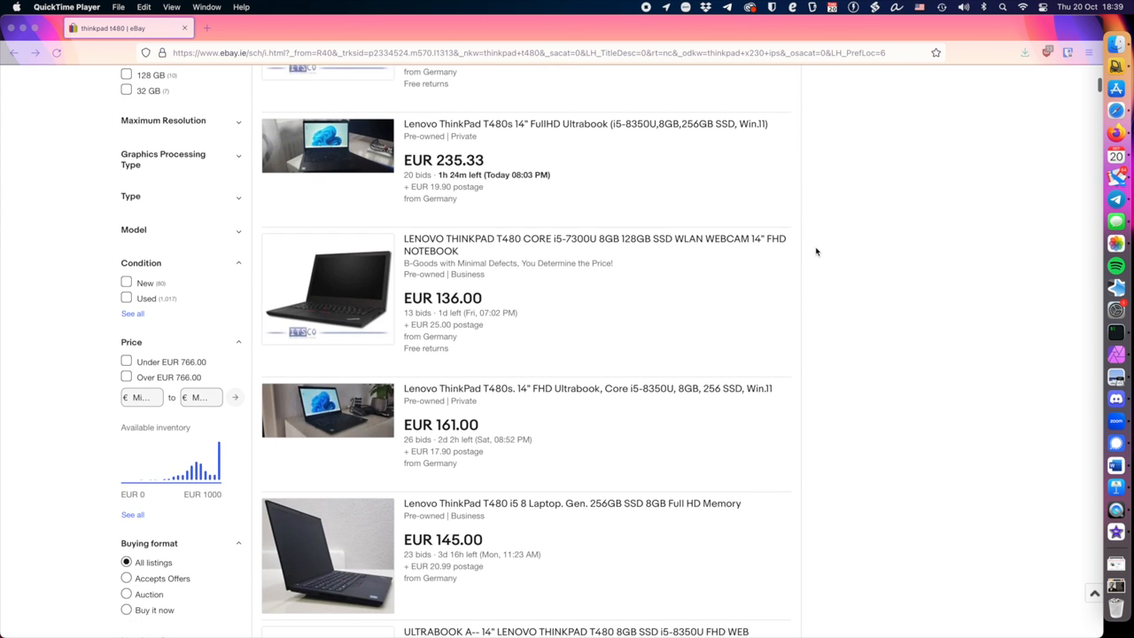
scroll(down, 3)
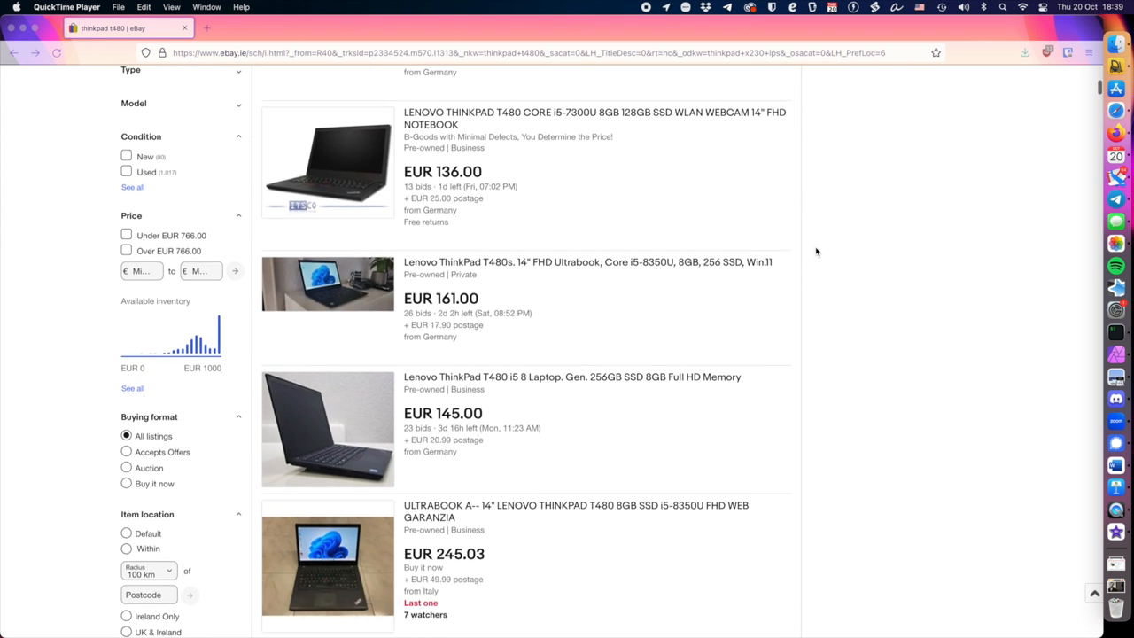
scroll(down, 3)
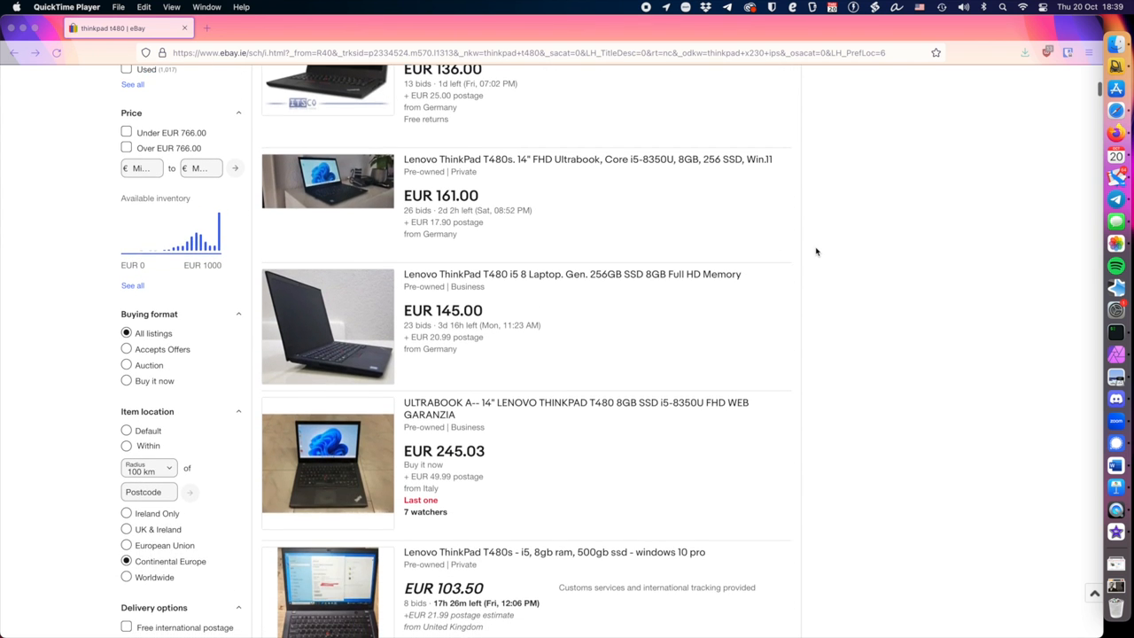